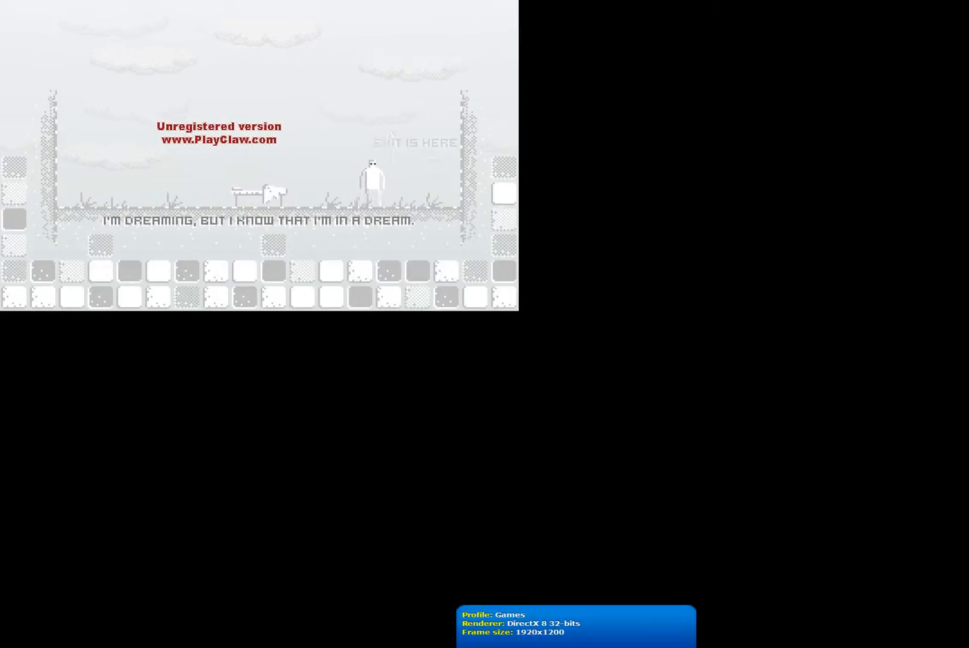
{"action": "key", "text": "Right"}
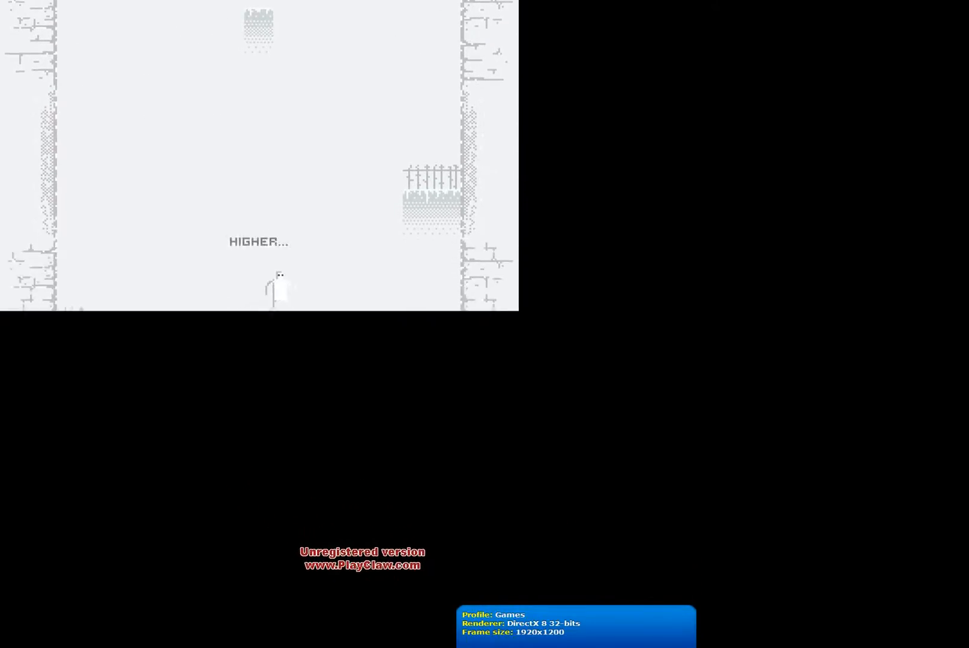
{"action": "key", "text": "space"}
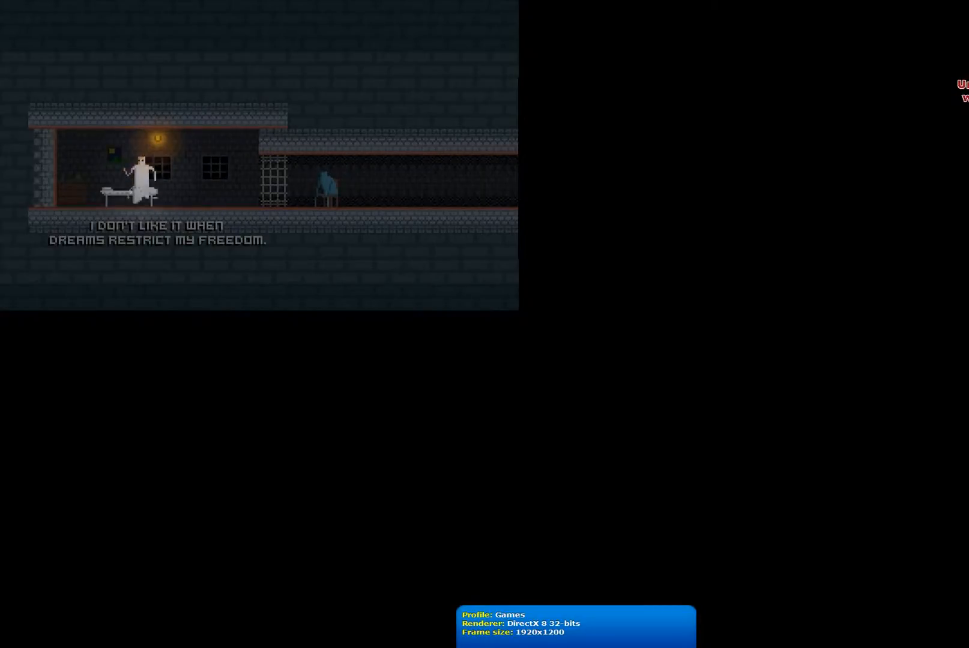
{"action": "key", "text": "Left"}
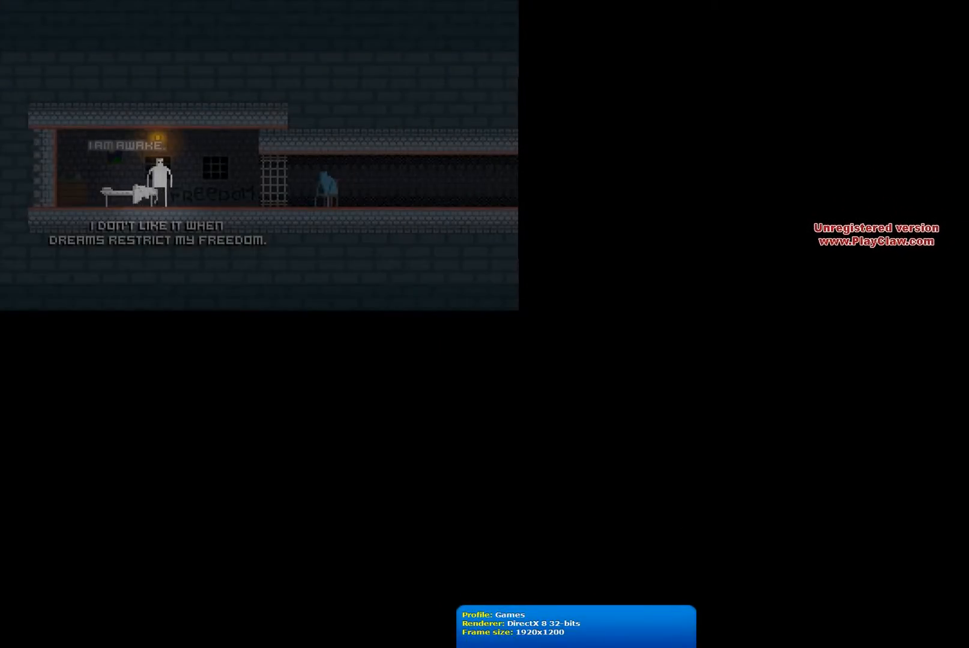
{"action": "key", "text": "Right"}
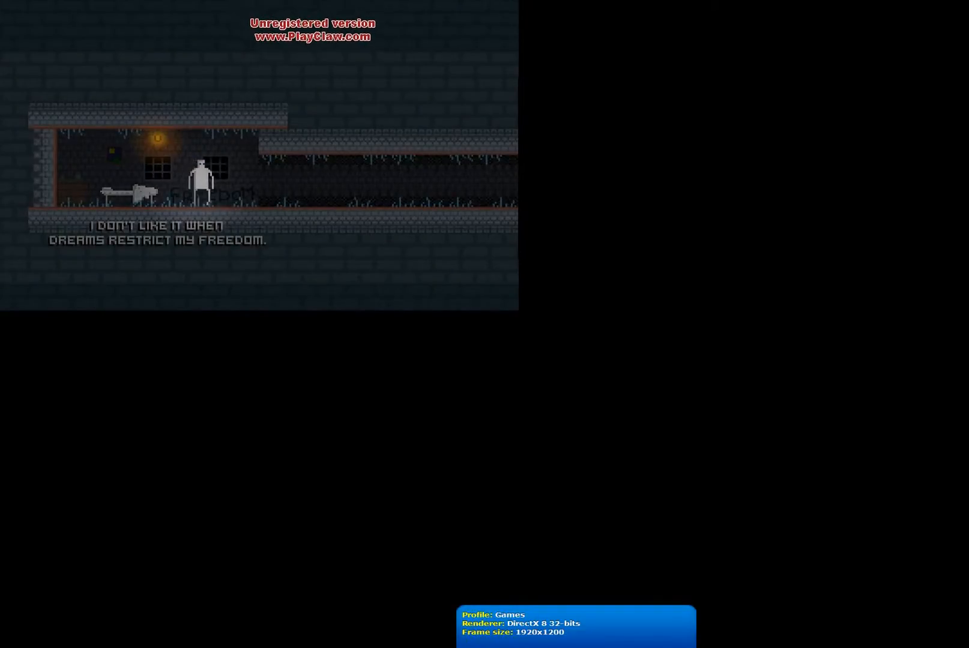
{"action": "key", "text": "Right"}
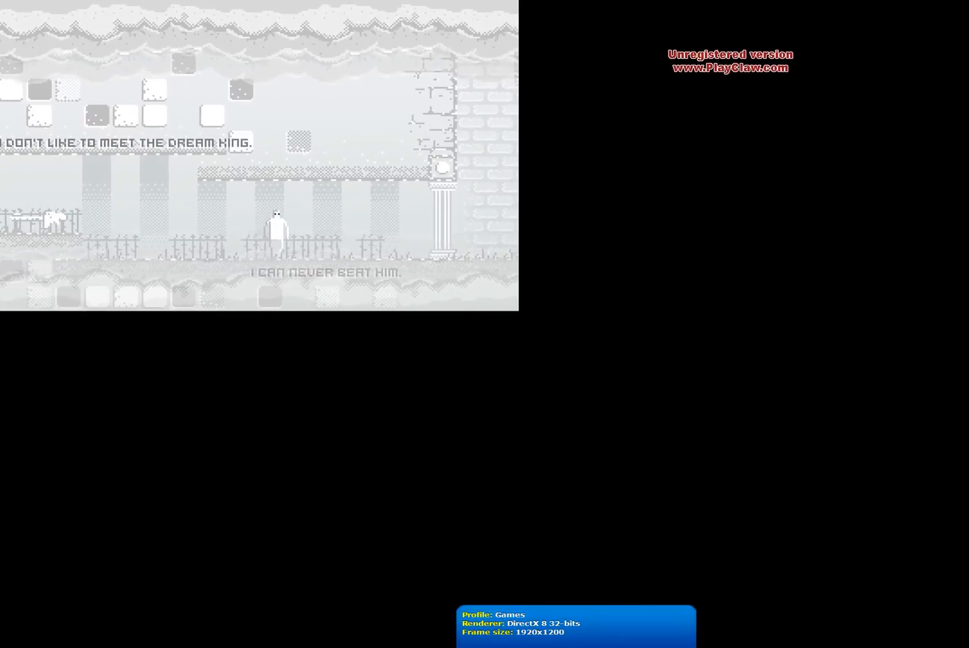
{"action": "key", "text": "Right"}
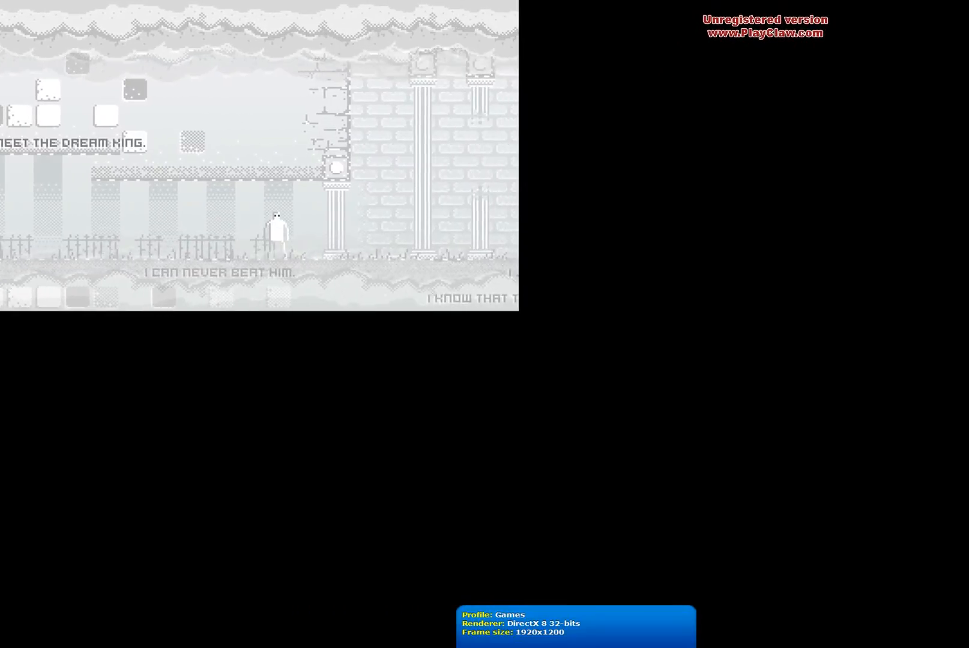
{"action": "key", "text": "Right"}
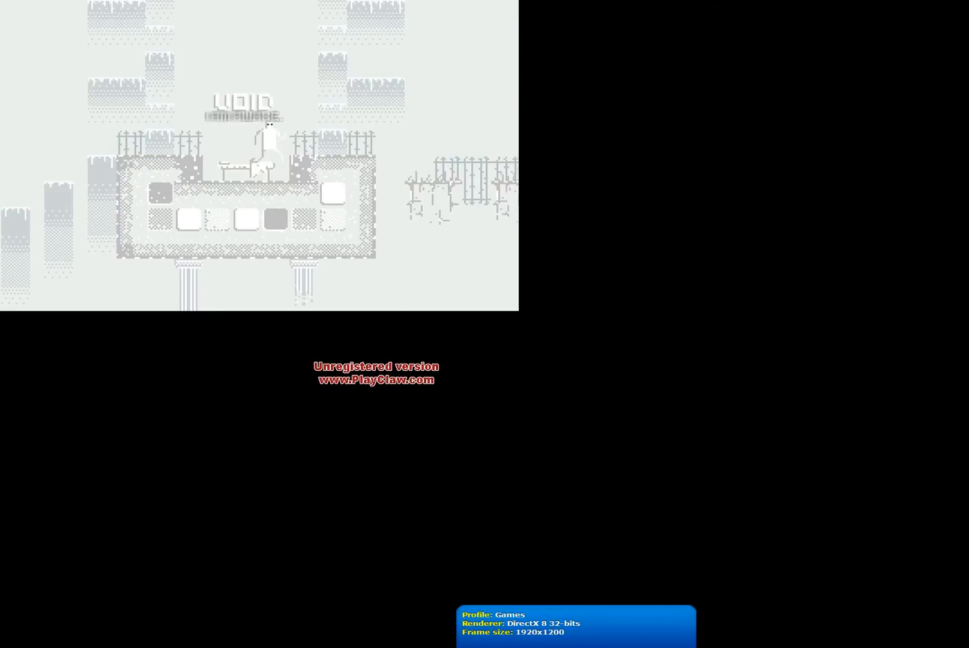
{"action": "key", "text": "Up"}
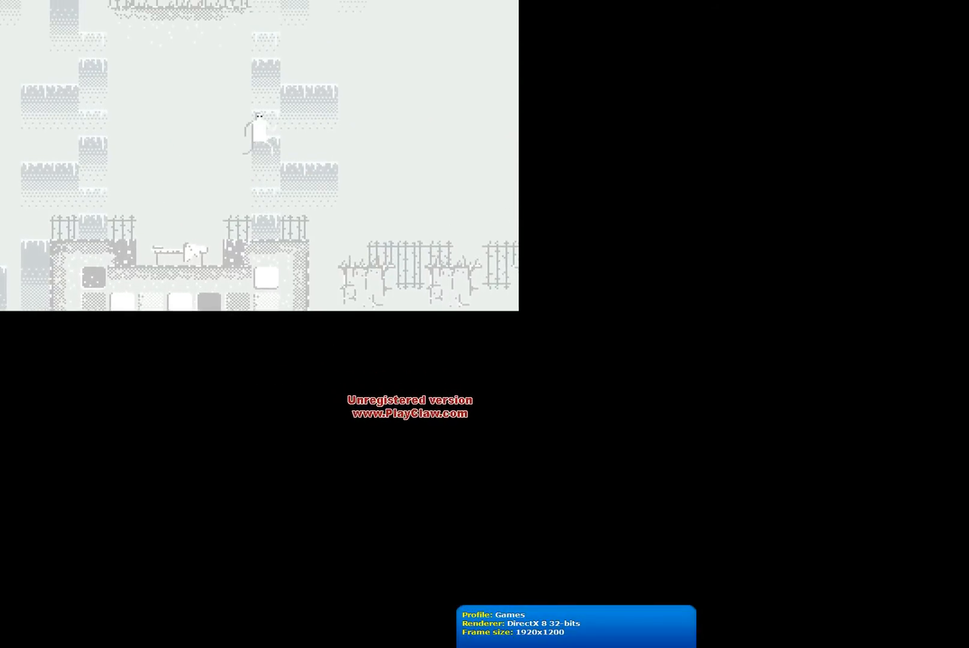